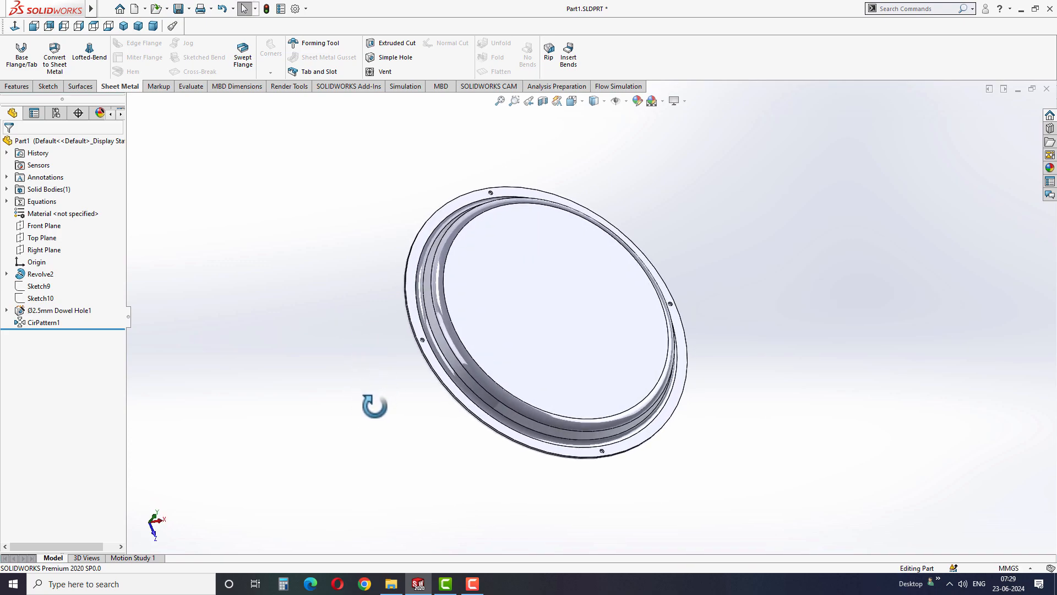
mouse_move(378, 423)
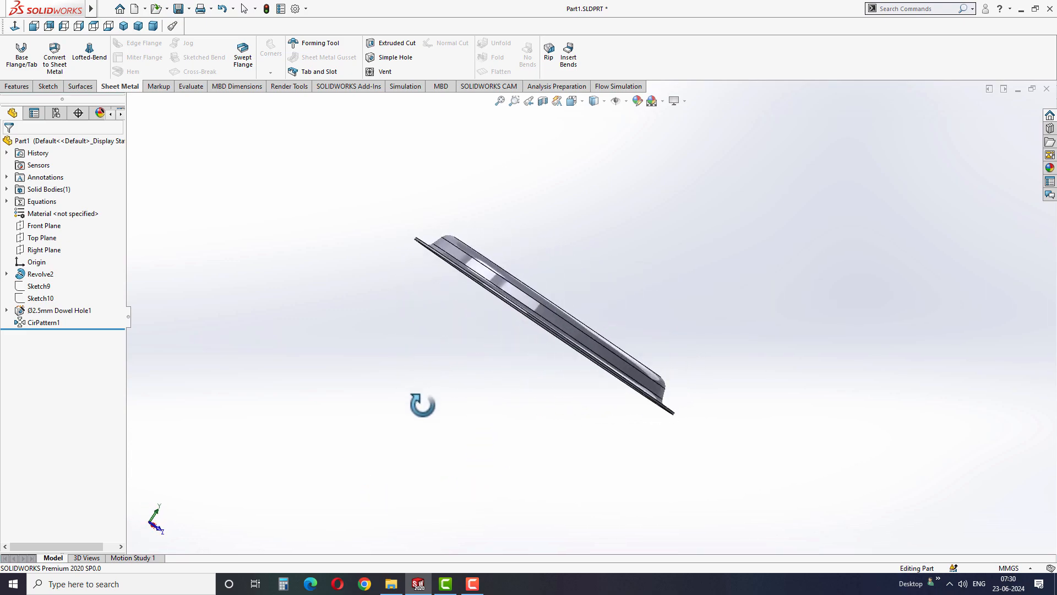
Select Sketch9, the vent sketch of concentric rings and cross lines, and edit it.
click(40, 275)
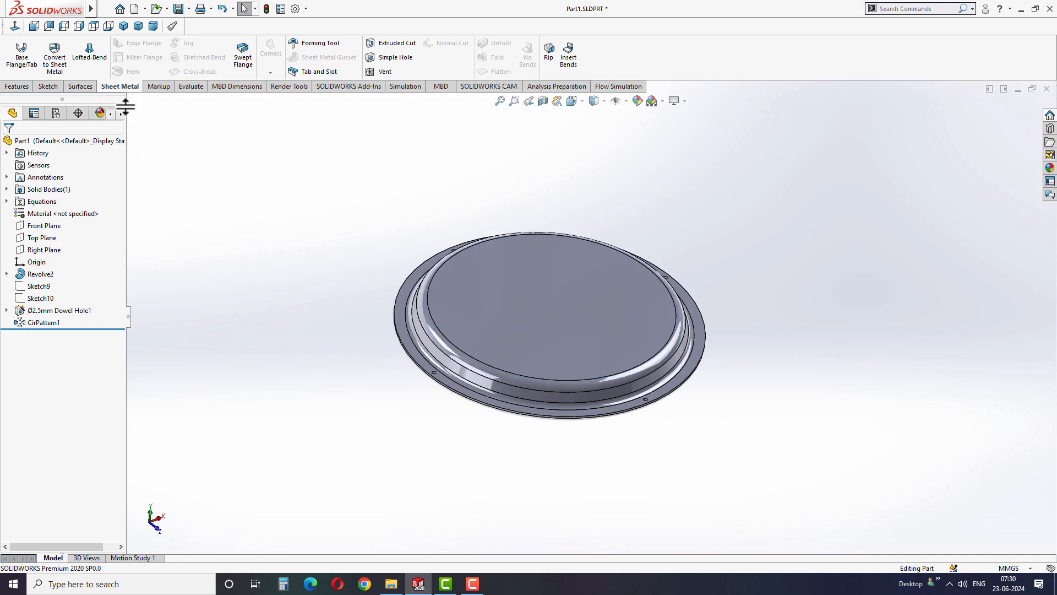
mouse_move(383, 72)
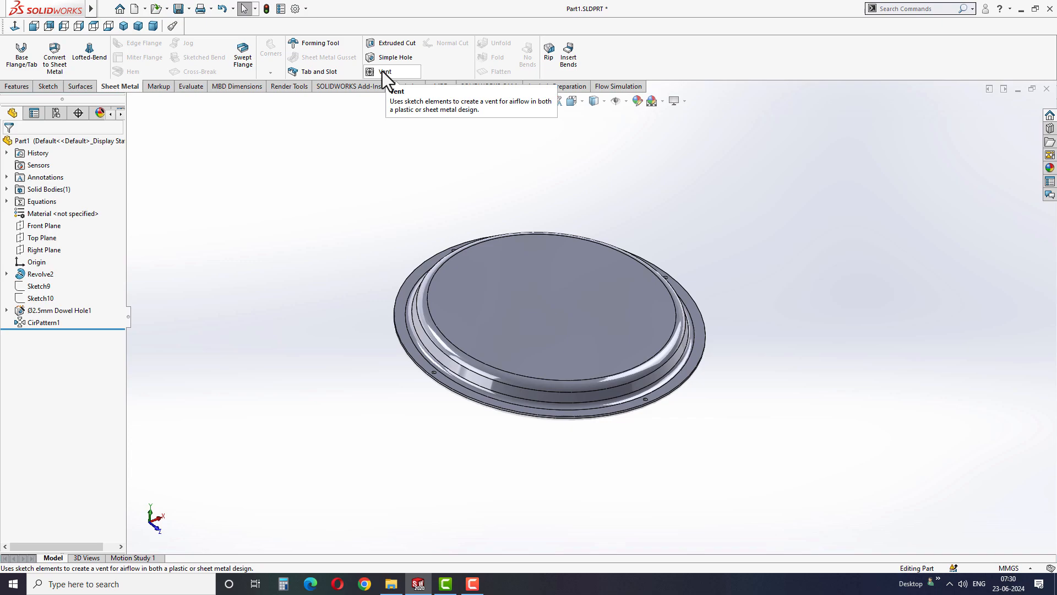
mouse_move(88, 56)
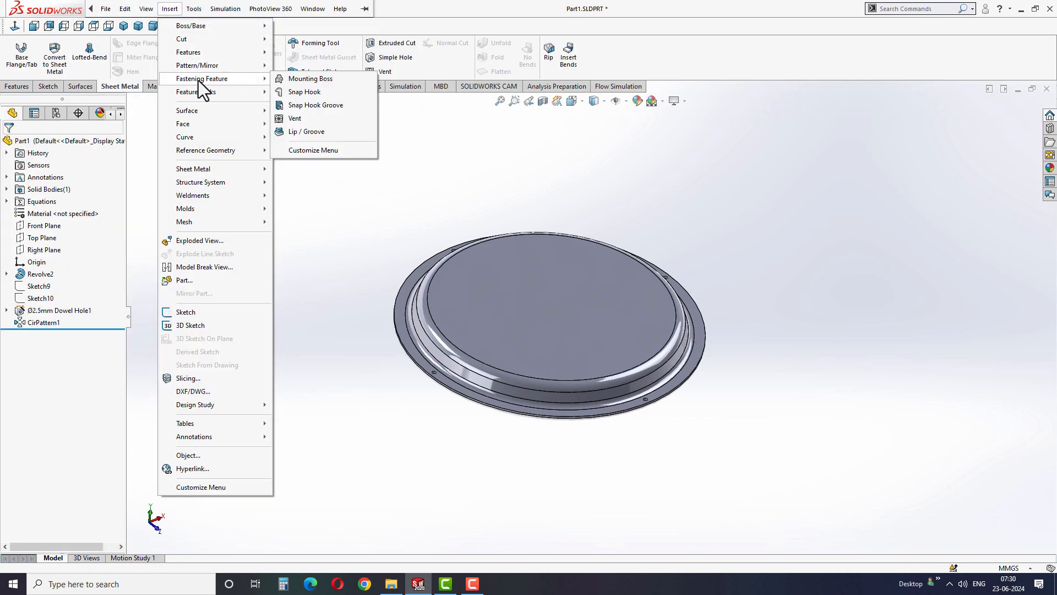
mouse_move(295, 118)
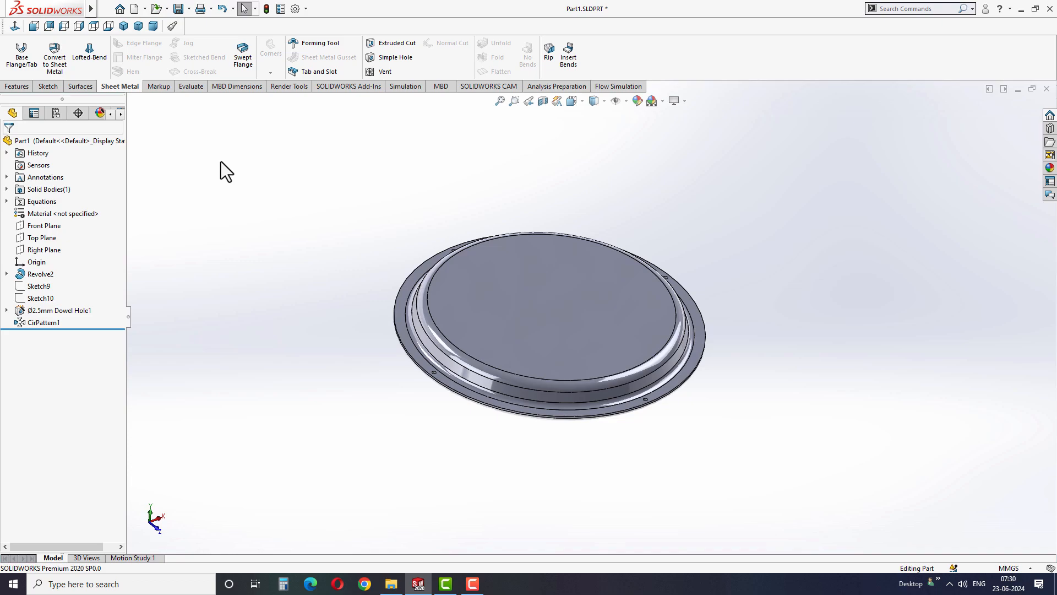
click(49, 272)
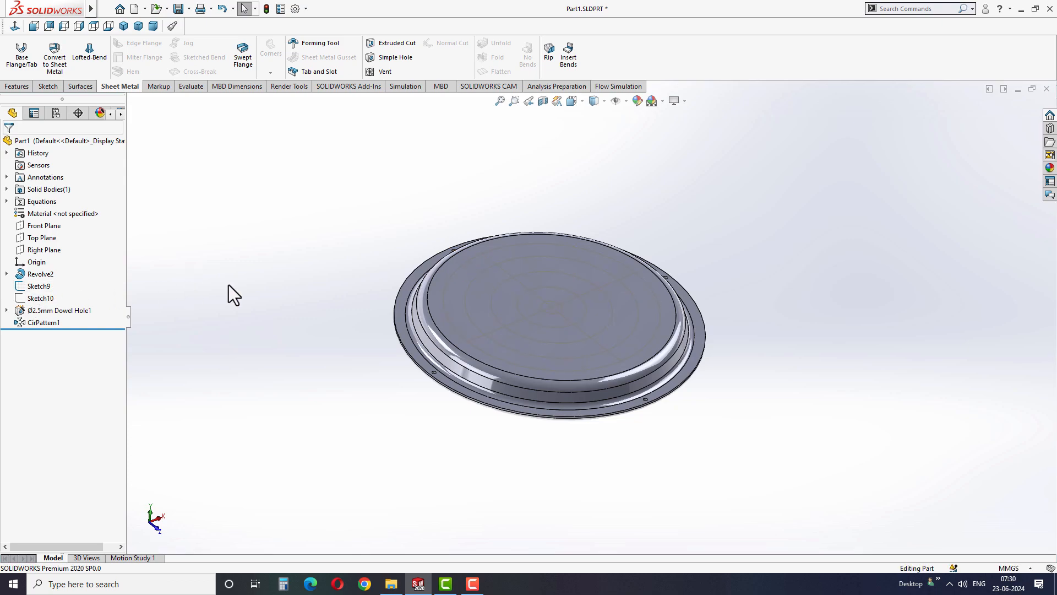
double_click(39, 286)
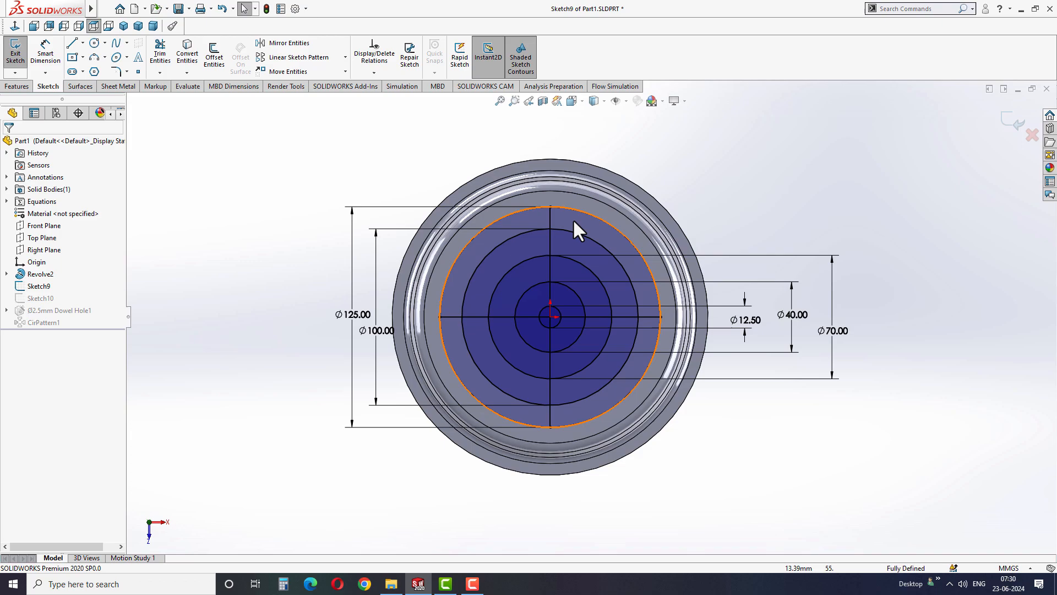
mouse_move(627, 246)
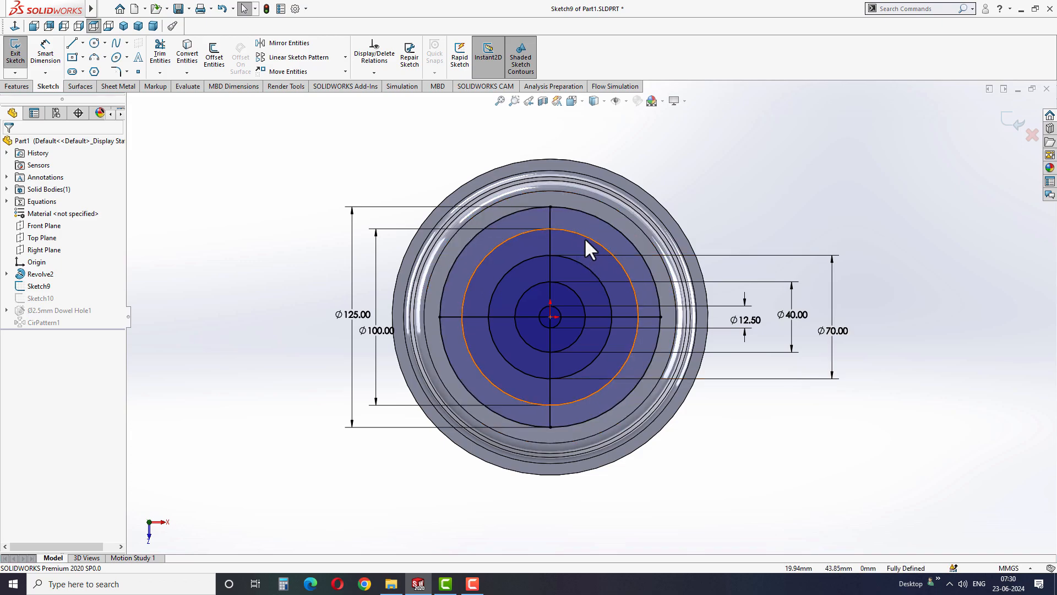
Review the relations between two ring circles, then exit back to the part.
click(587, 241)
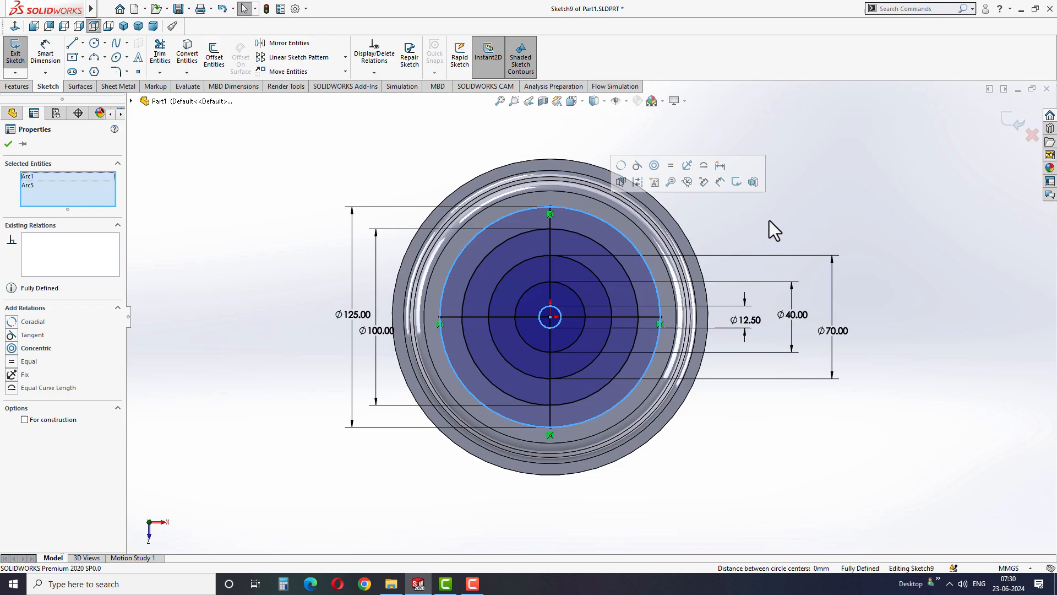
click(550, 318)
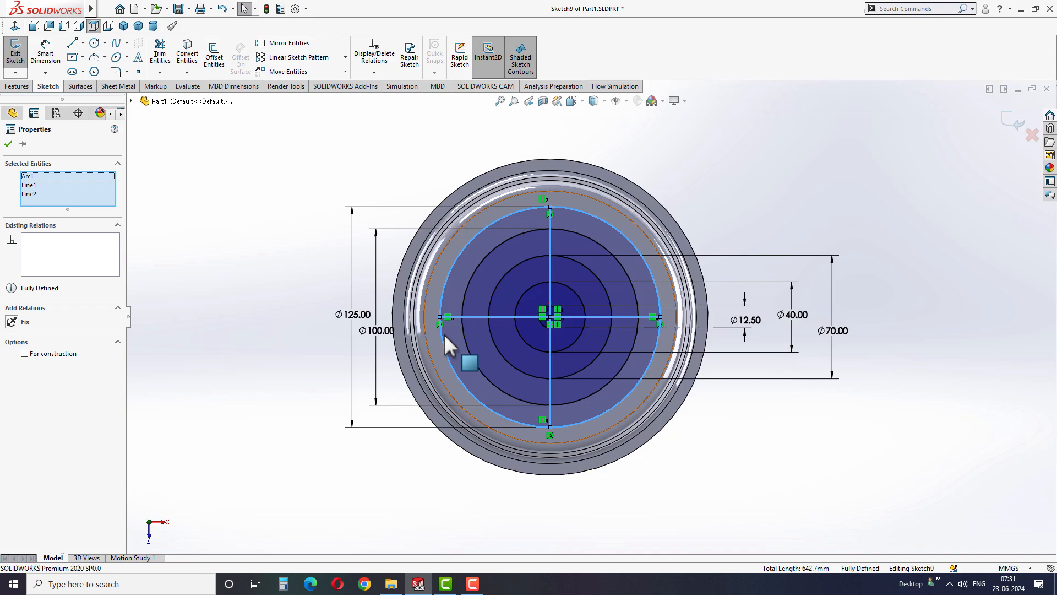
mouse_move(308, 216)
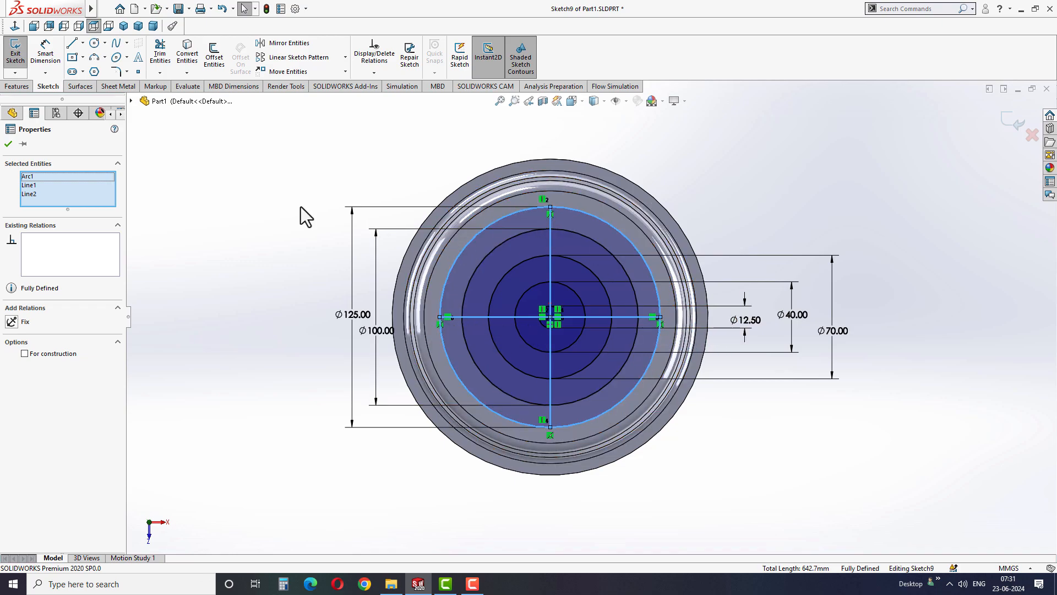
click(14, 54)
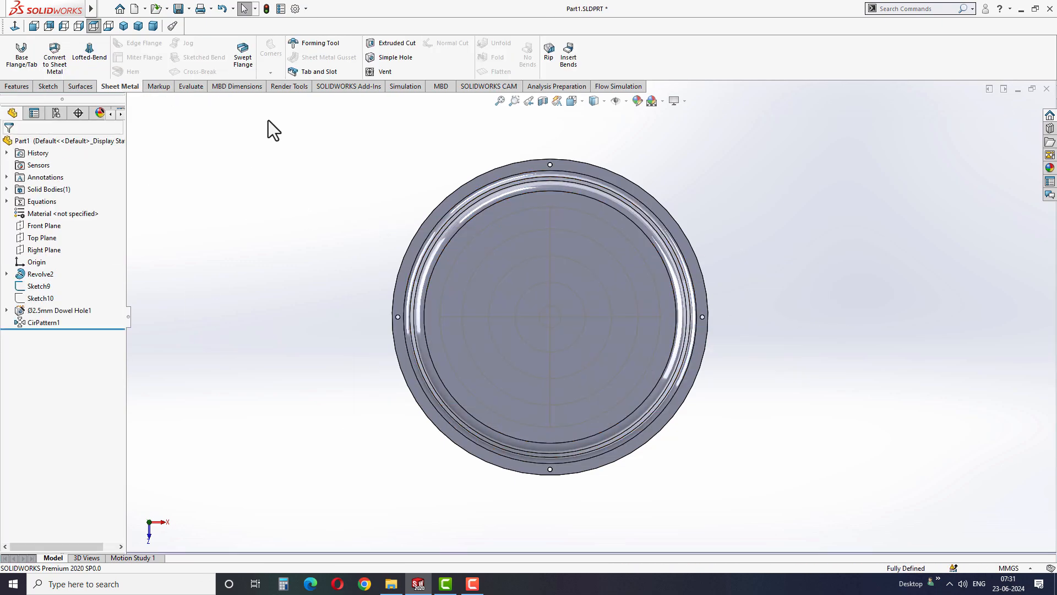
mouse_move(386, 71)
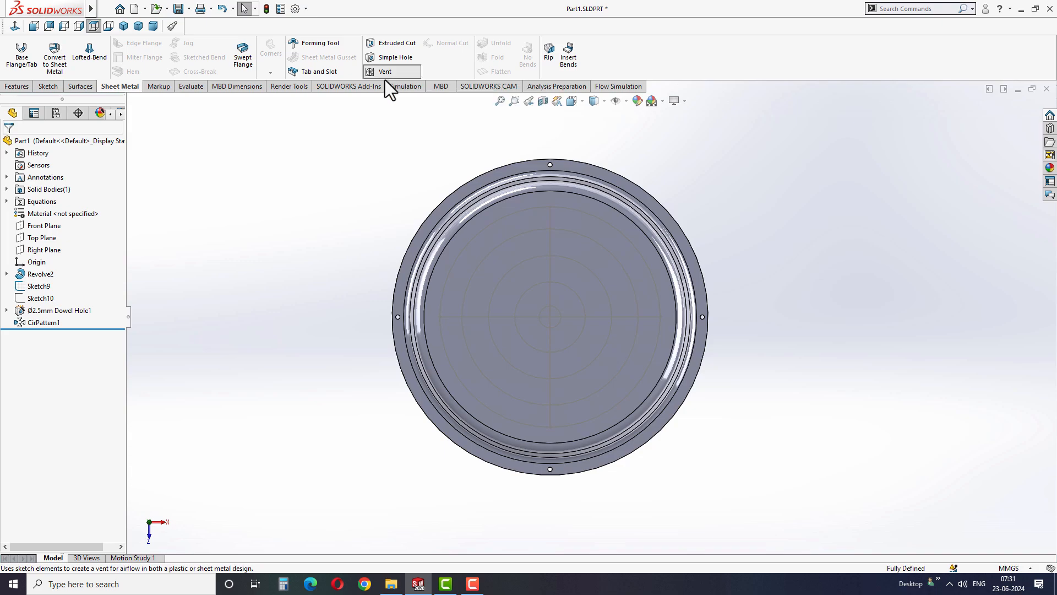
Start a Vent with the 125 mm outer circle as boundary on the flat face.
click(384, 72)
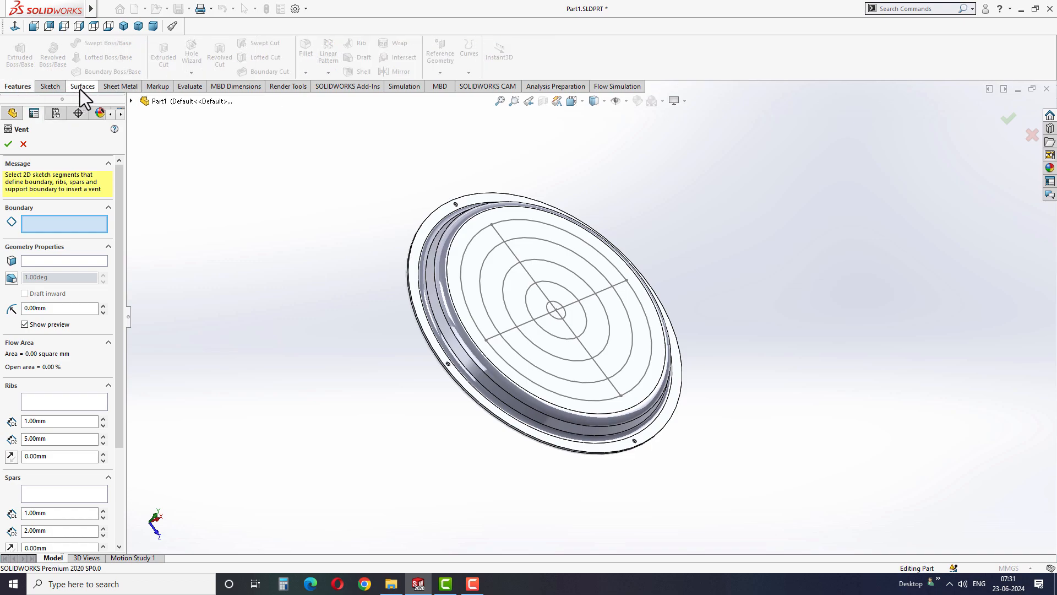
click(80, 86)
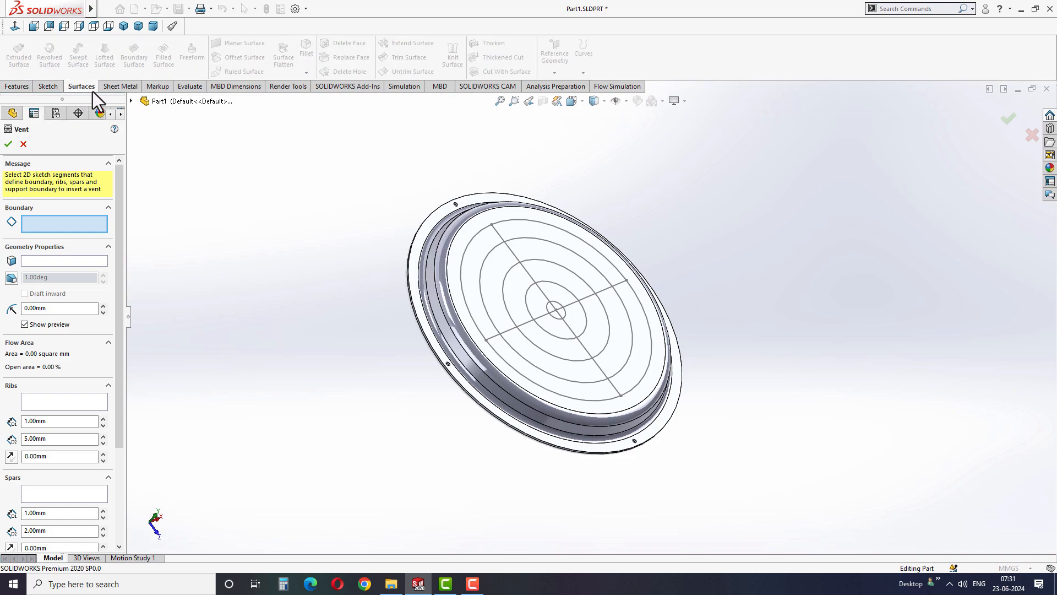
click(120, 86)
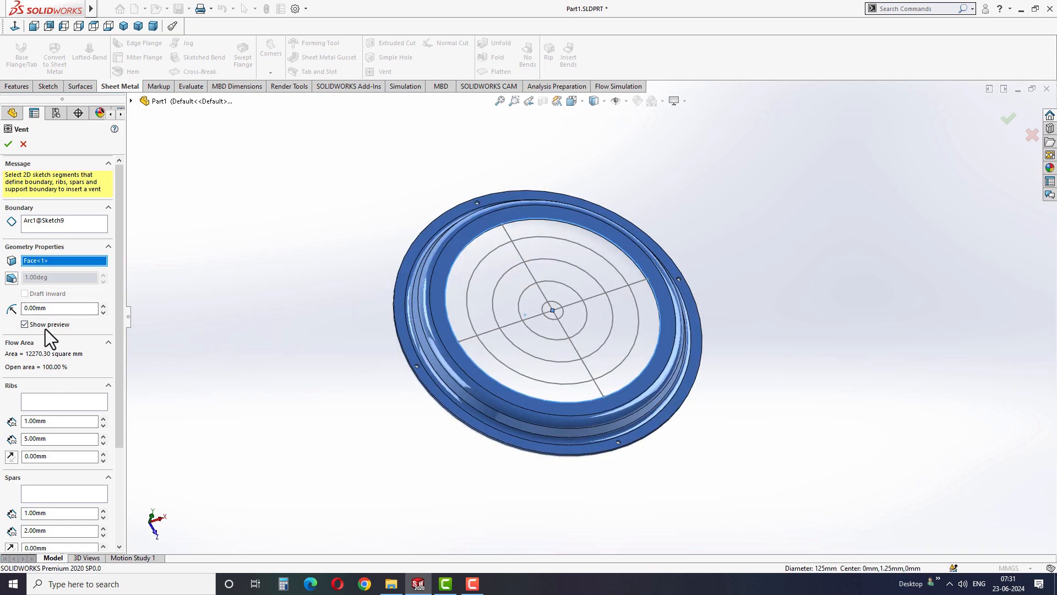
Assign Line1 and Line2 of Sketch9 as vent ribs 1.25 mm wide.
click(64, 401)
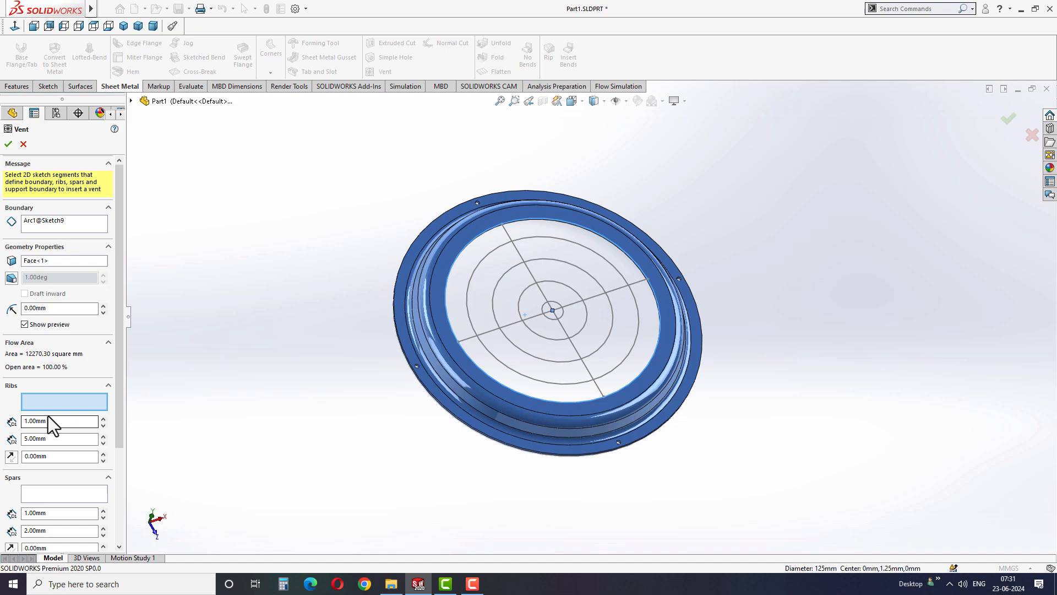
mouse_move(64, 401)
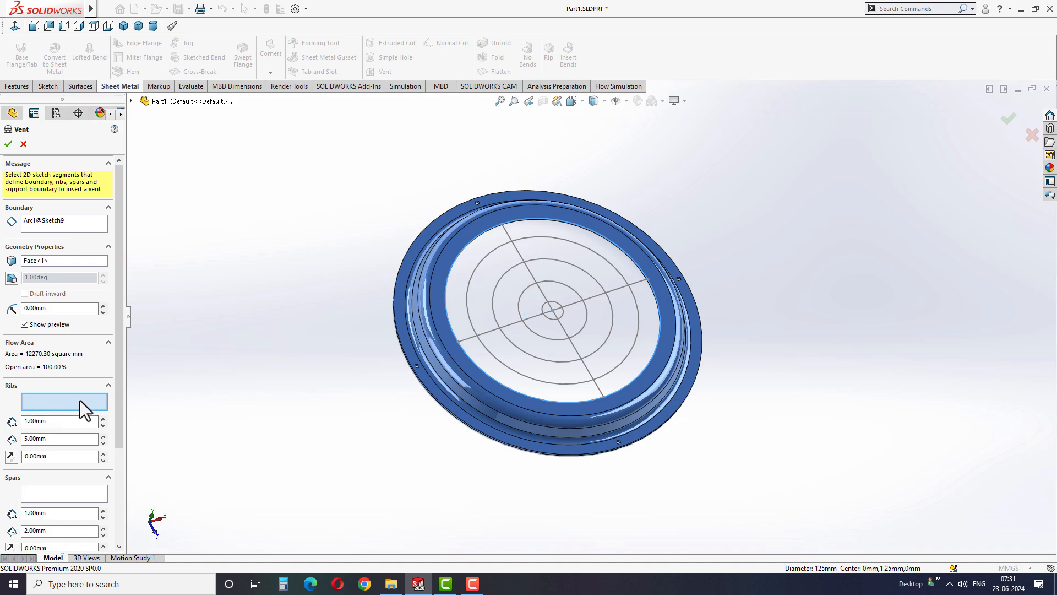
click(546, 317)
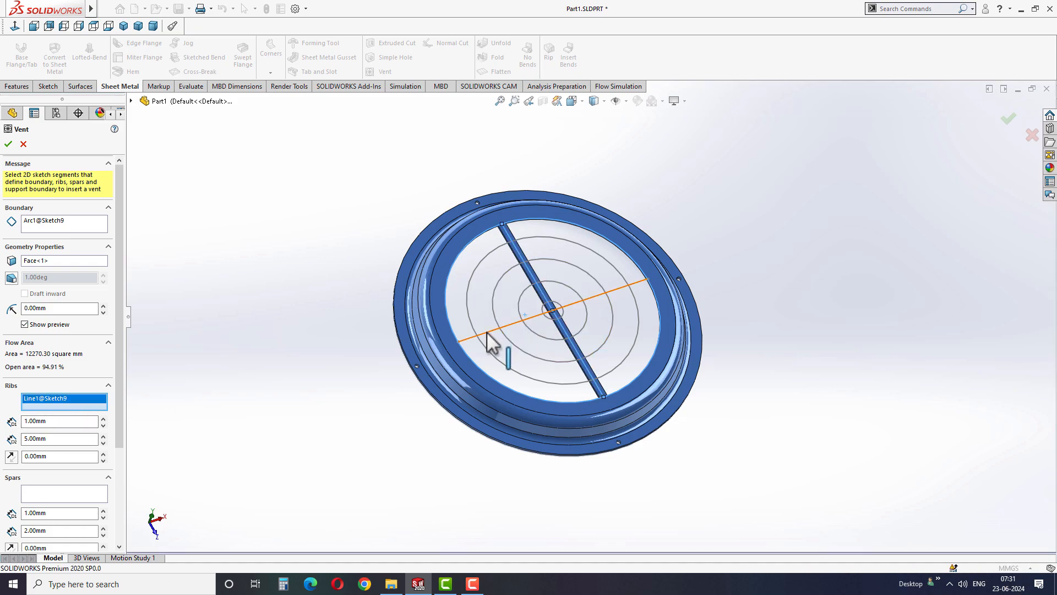
click(485, 340)
text(1.25)
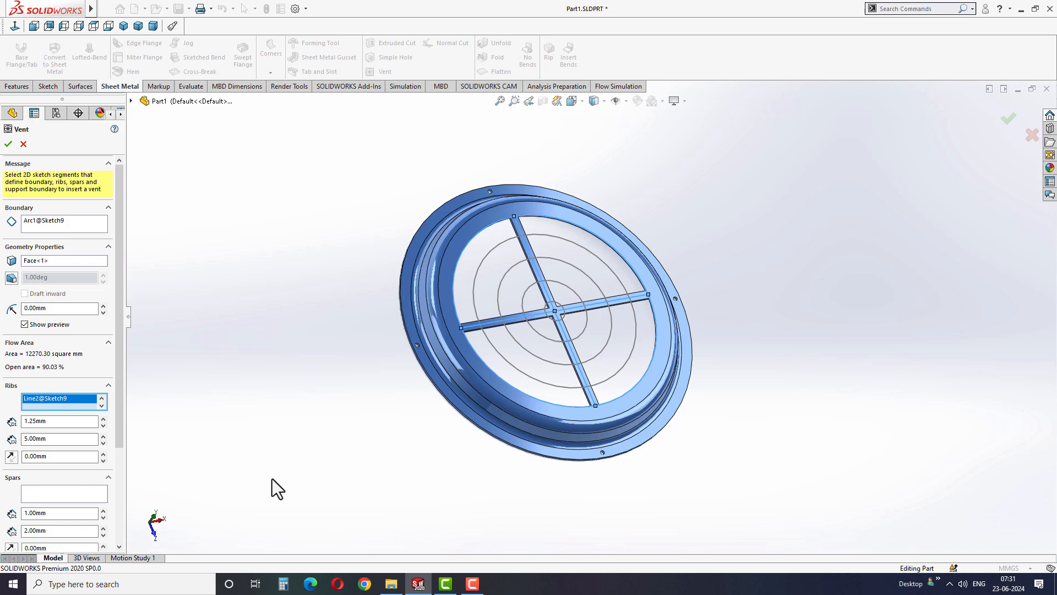
Make Arc2 and Arc3 1.25 mm spars and add Arc5 as a fill-in boundary.
click(527, 278)
text(1.2)
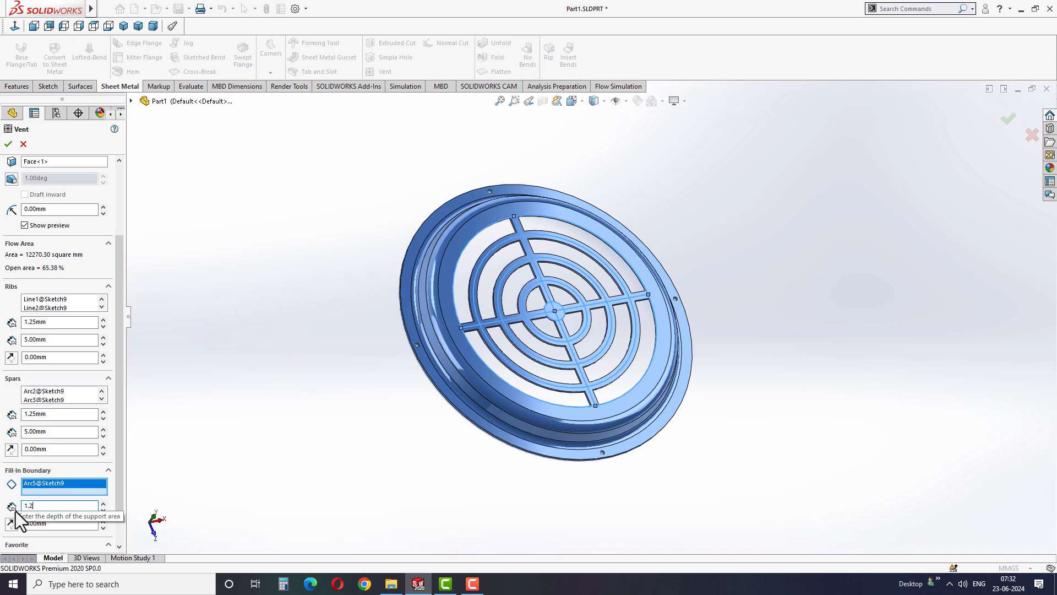
scroll(up, 3)
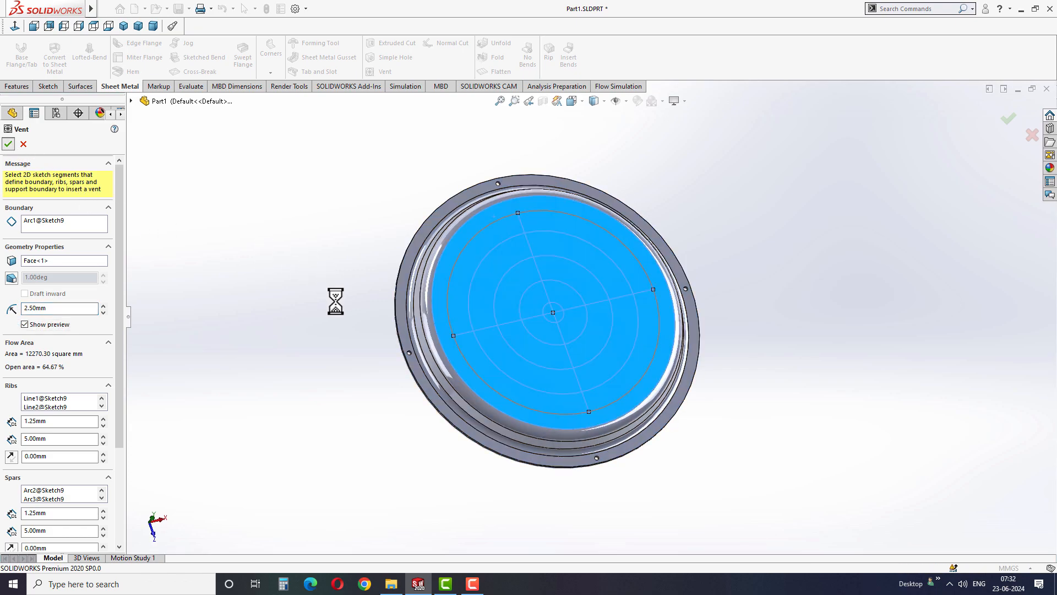
Accept the Vent1 feature and highlight its grille cut in the feature tree.
click(8, 144)
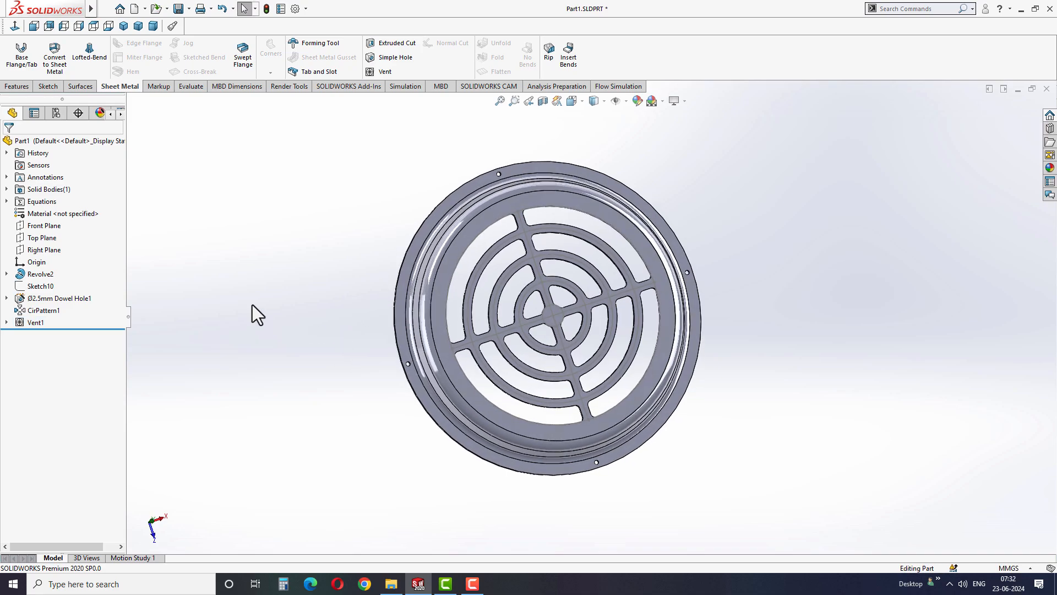
click(35, 323)
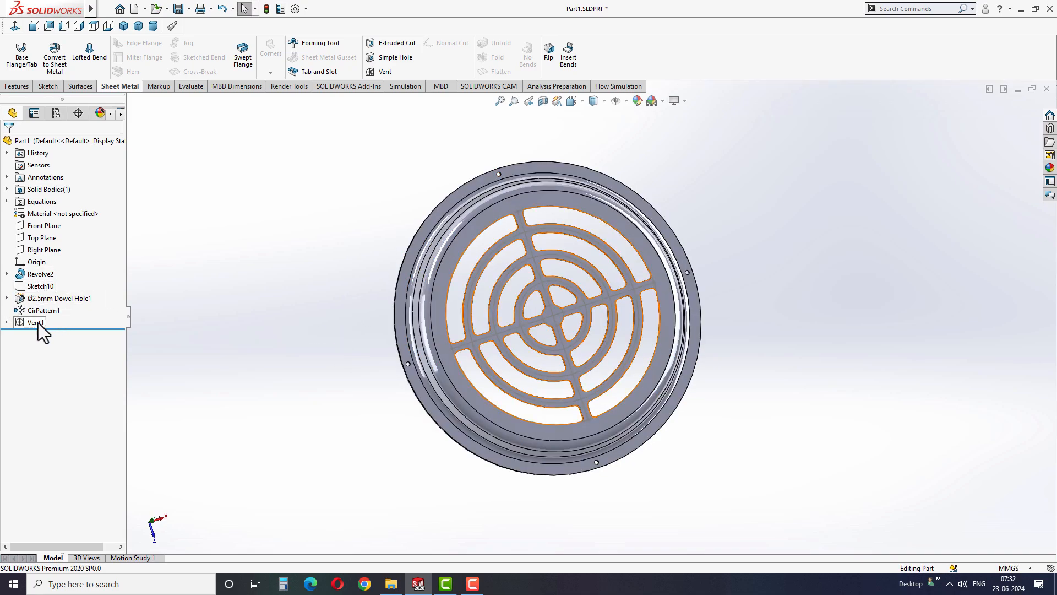